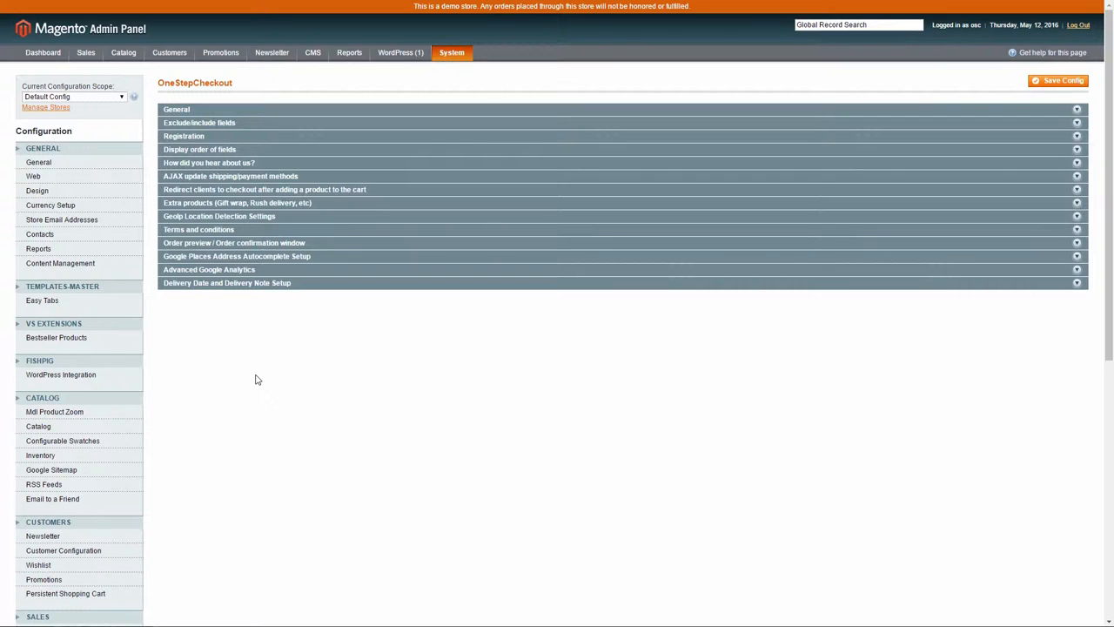
# - Review the general OneStepCheckout settings section and close it again
pyautogui.scroll(-3)
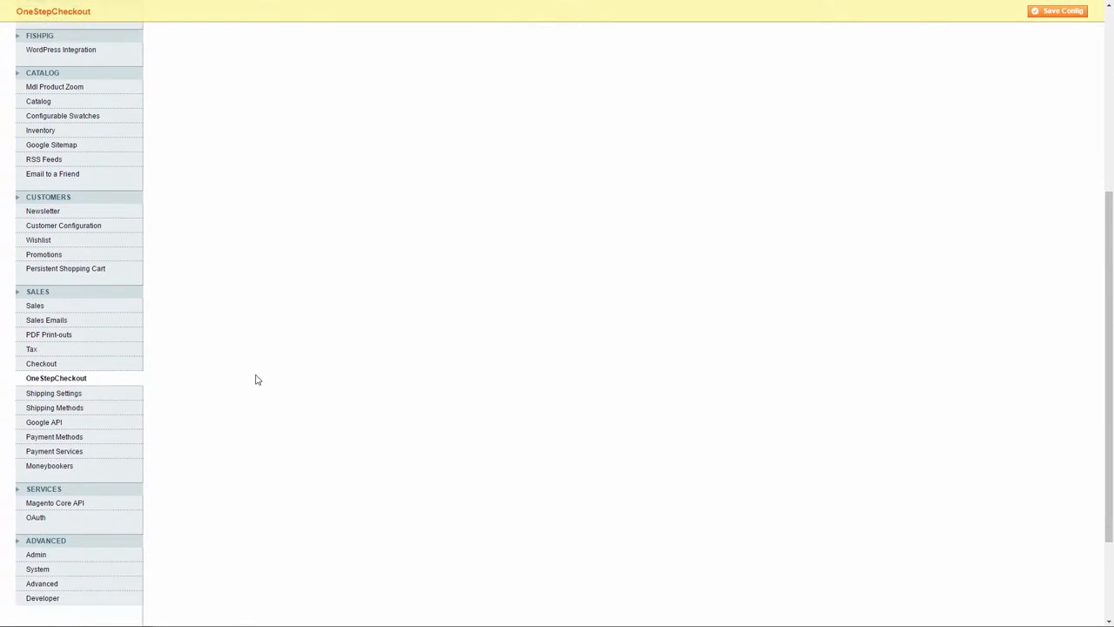
pyautogui.scroll(-3)
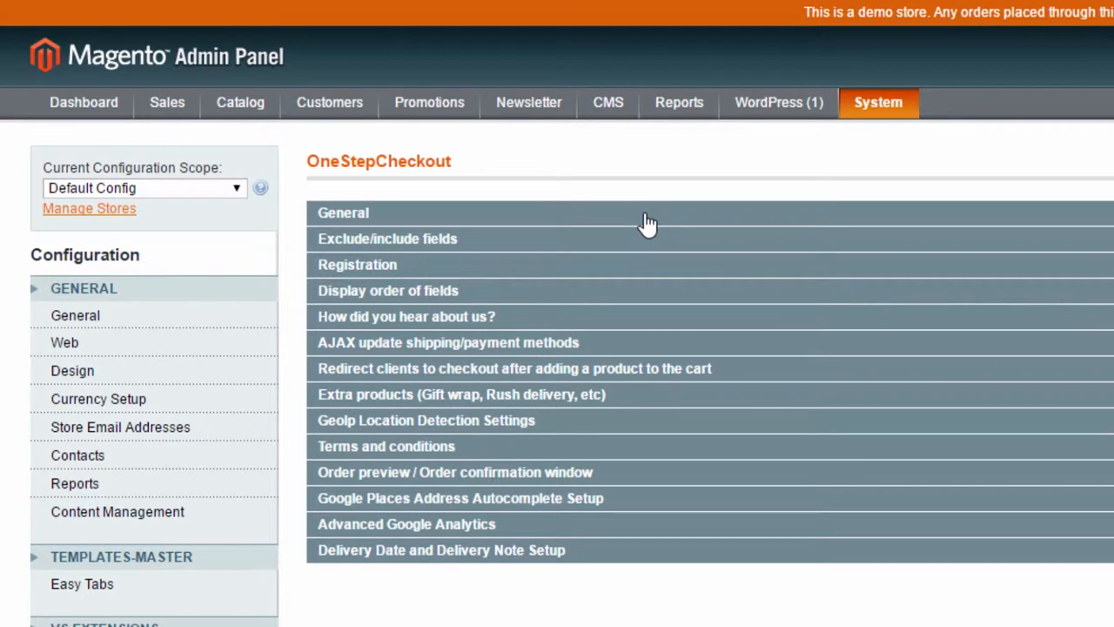
pyautogui.click(343, 213)
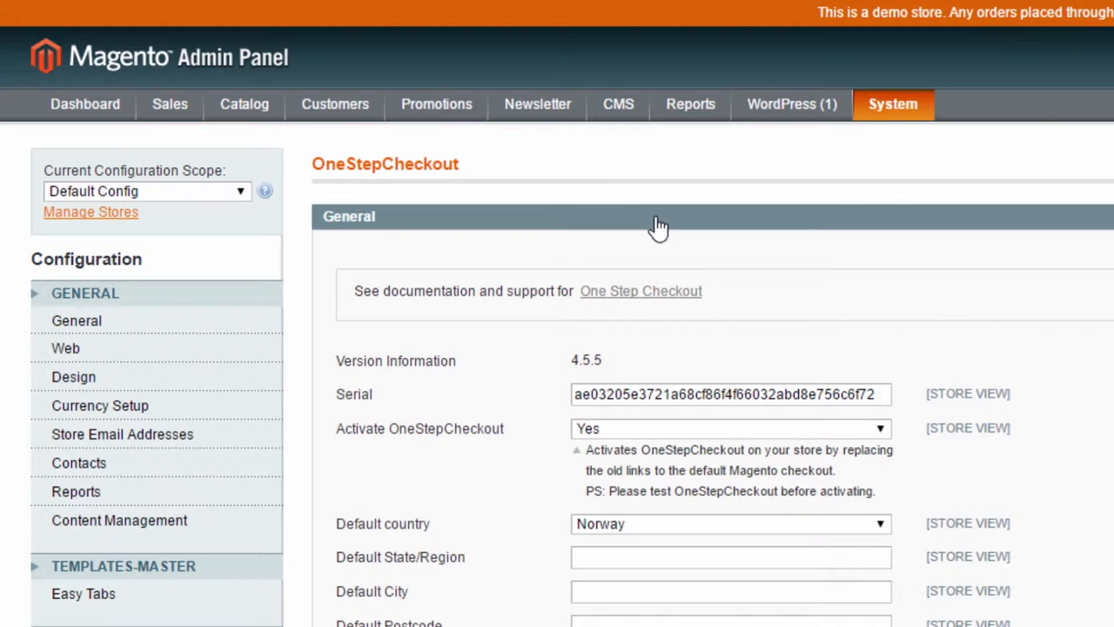
pyautogui.scroll(-3)
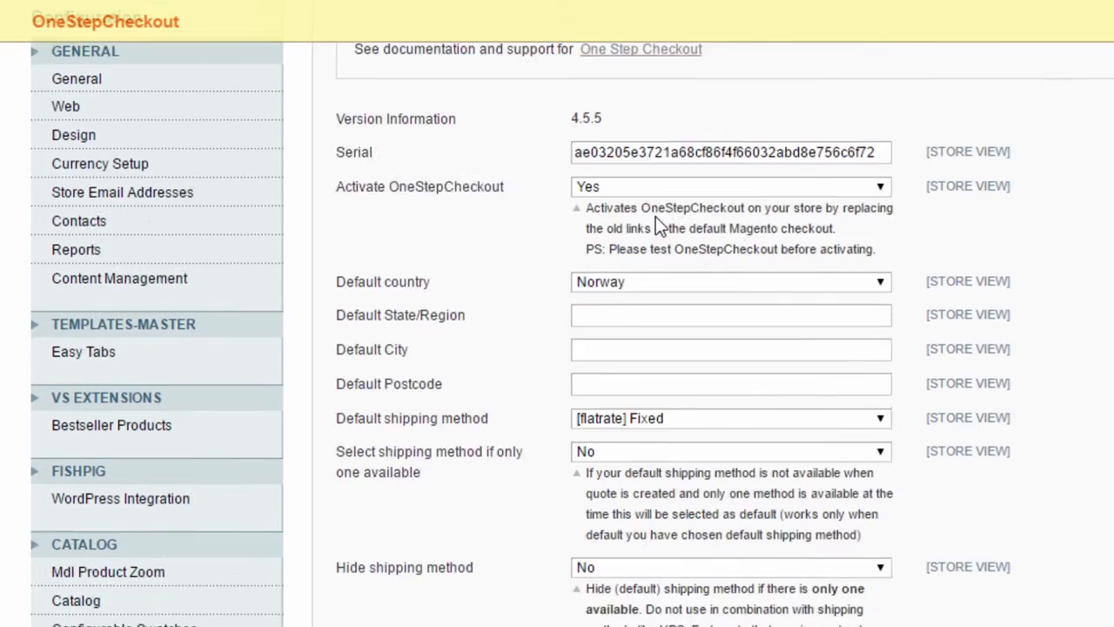
pyautogui.scroll(-3)
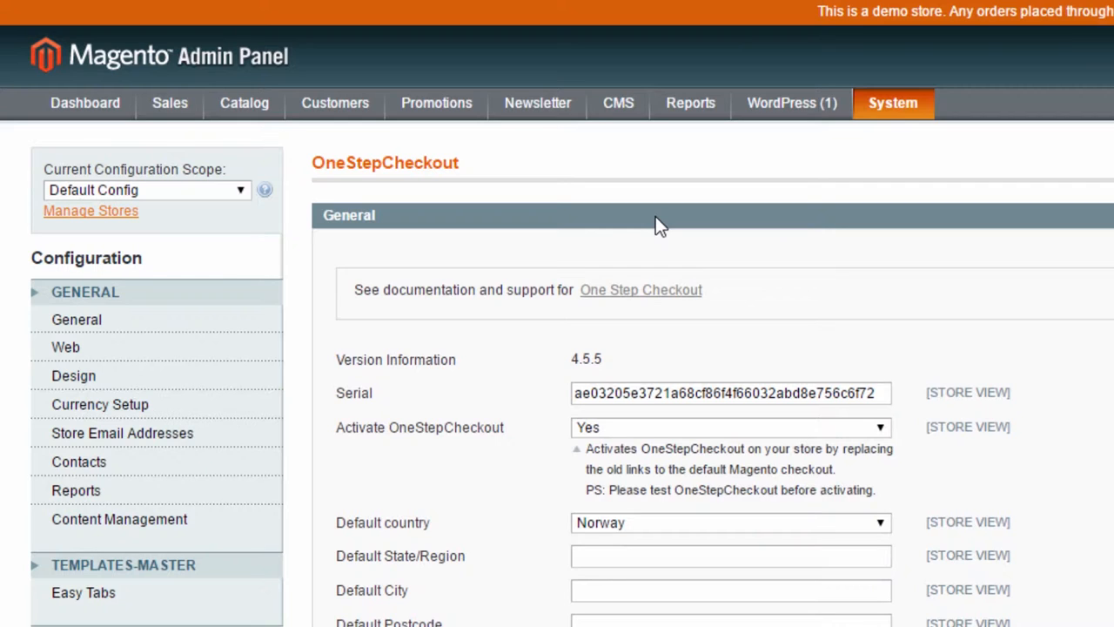
pyautogui.click(348, 216)
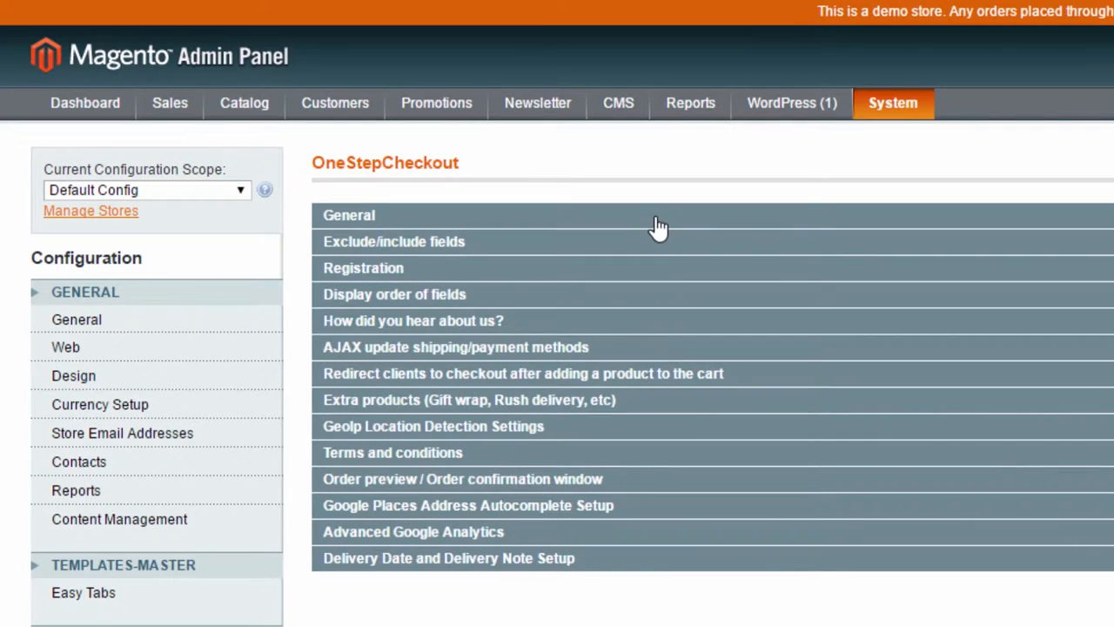
# - Review the exclude/include fields, registration, and field order sections in turn
pyautogui.click(394, 240)
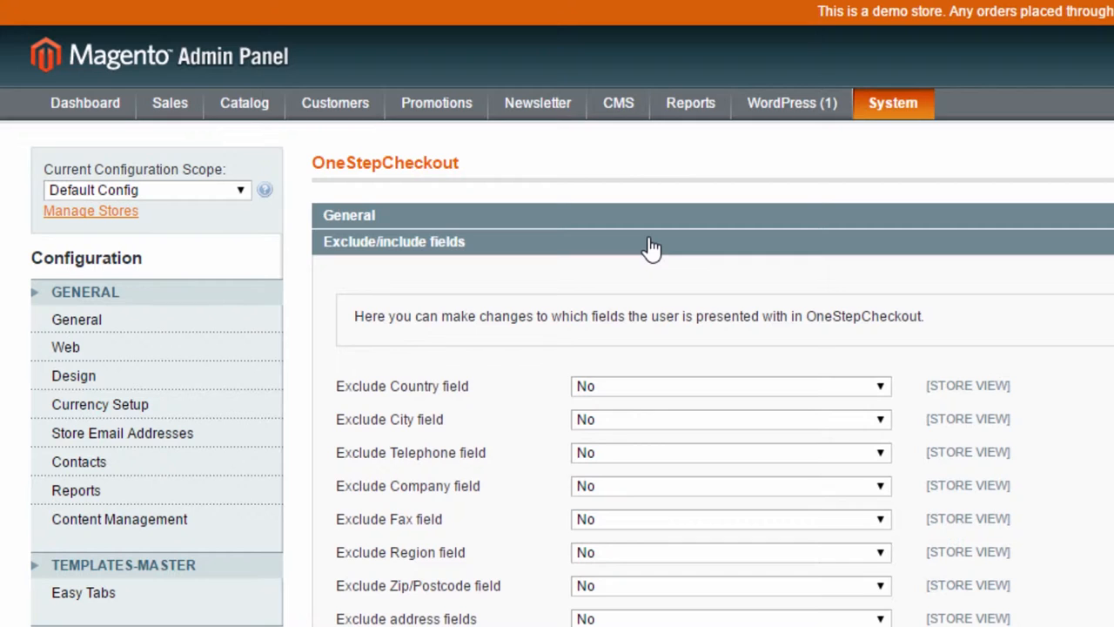
pyautogui.click(394, 241)
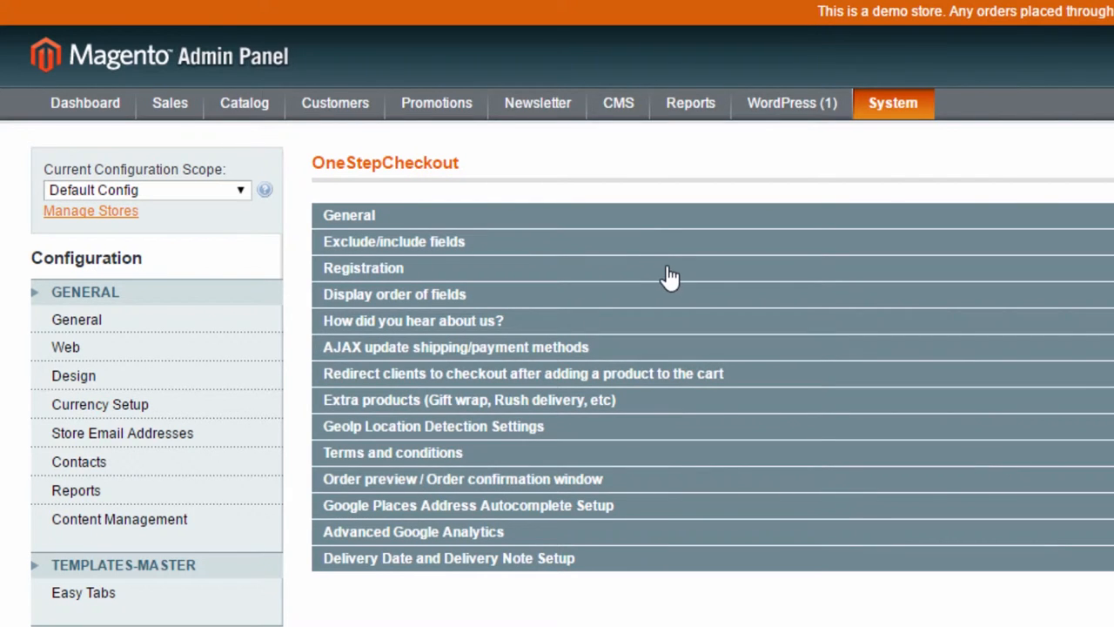
pyautogui.click(362, 268)
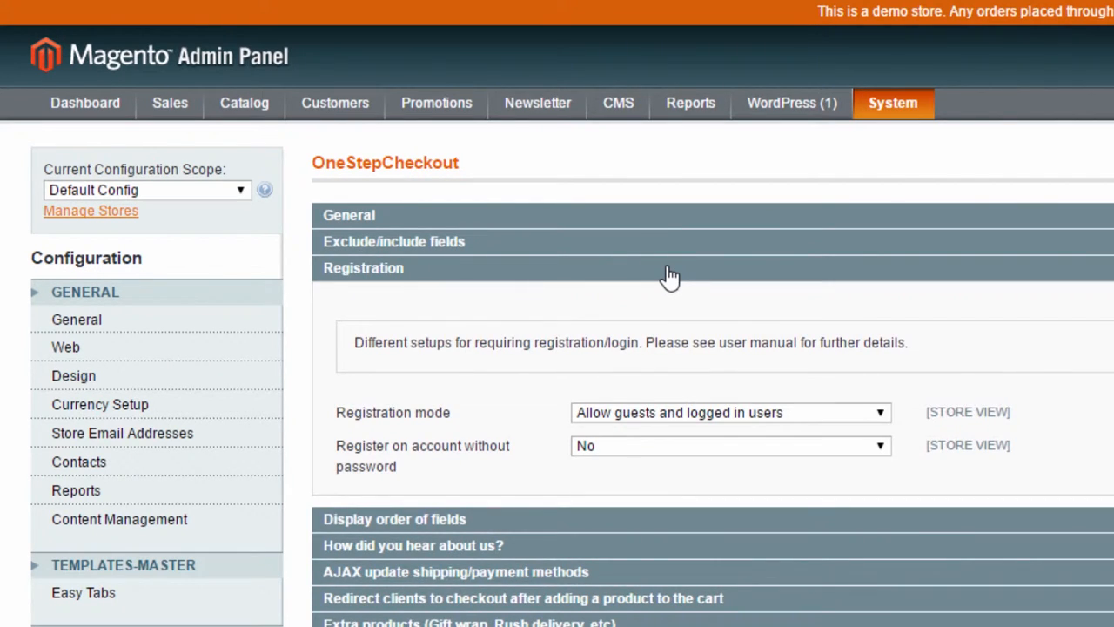
pyautogui.moveTo(801, 411)
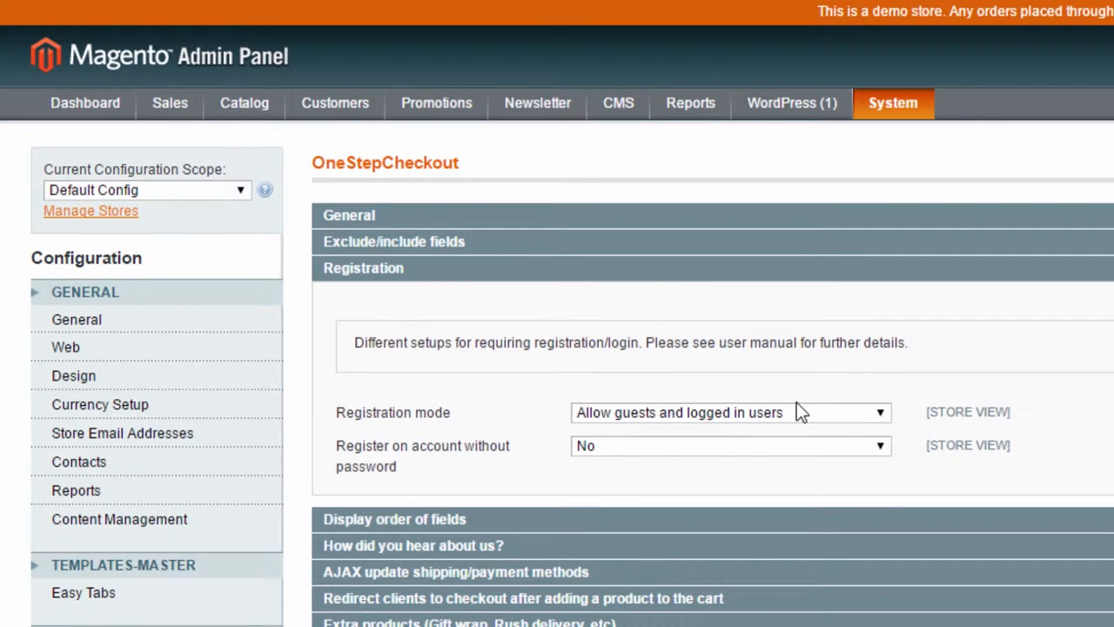
pyautogui.click(730, 411)
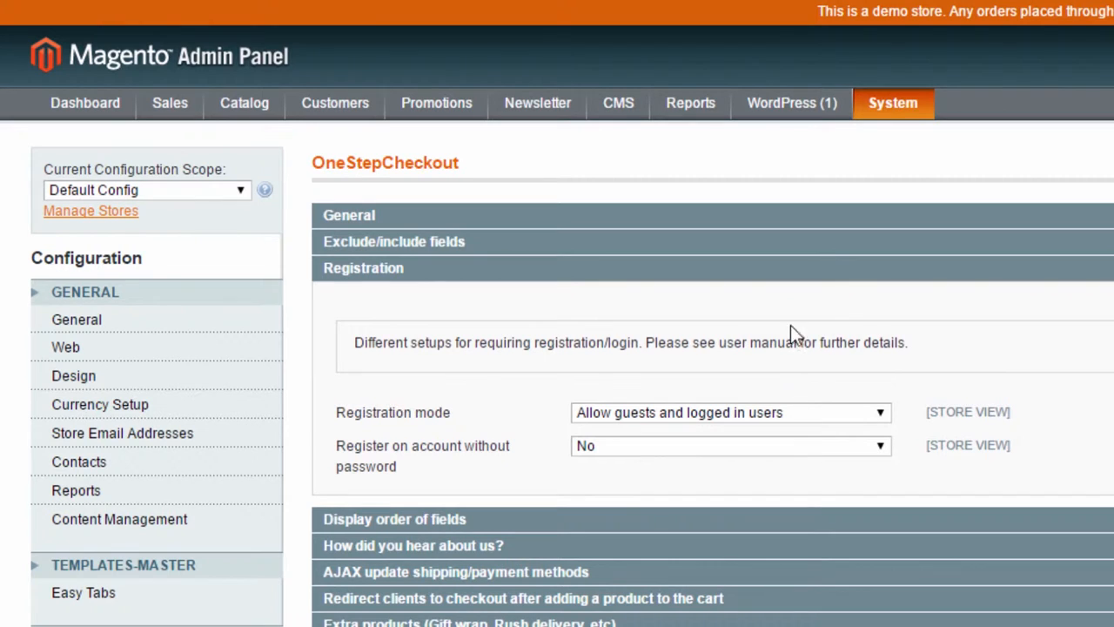
pyautogui.click(362, 268)
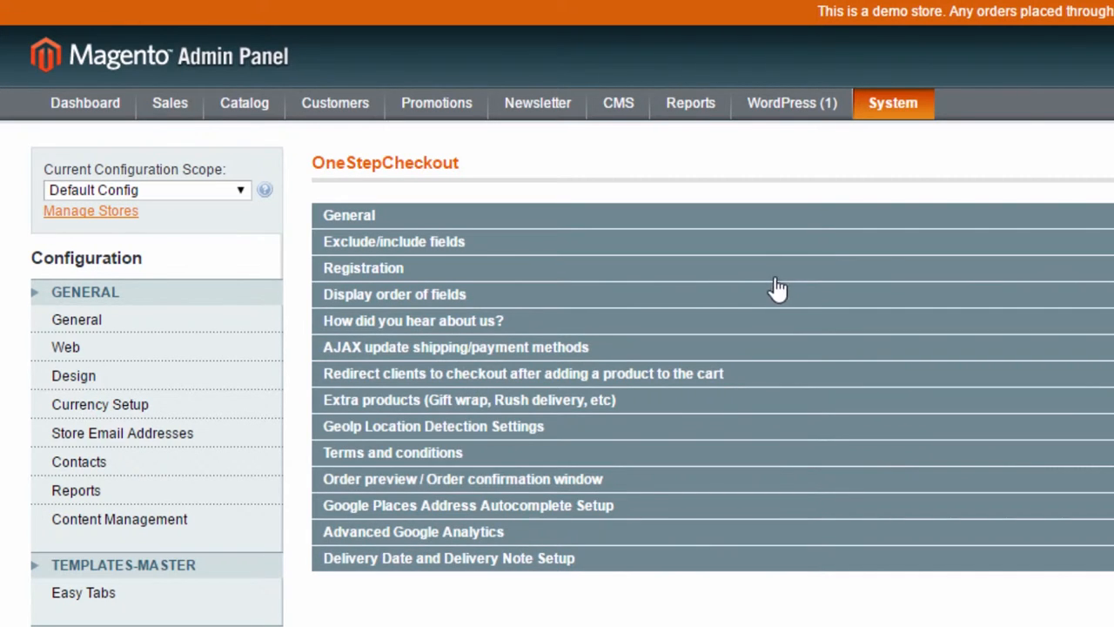
pyautogui.click(393, 293)
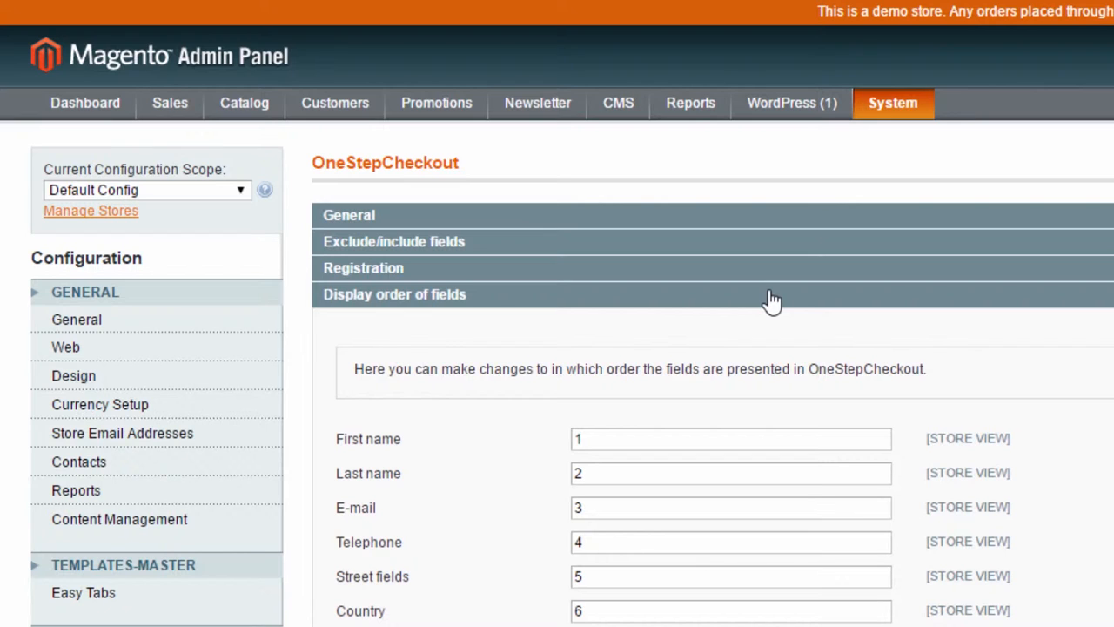
pyautogui.click(393, 293)
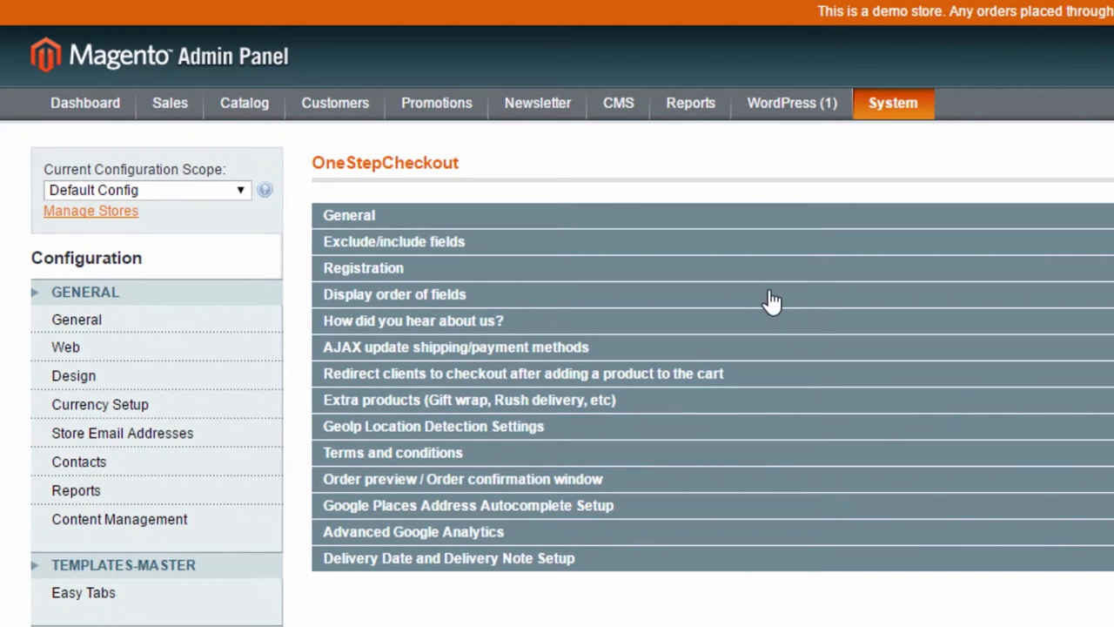
pyautogui.click(413, 321)
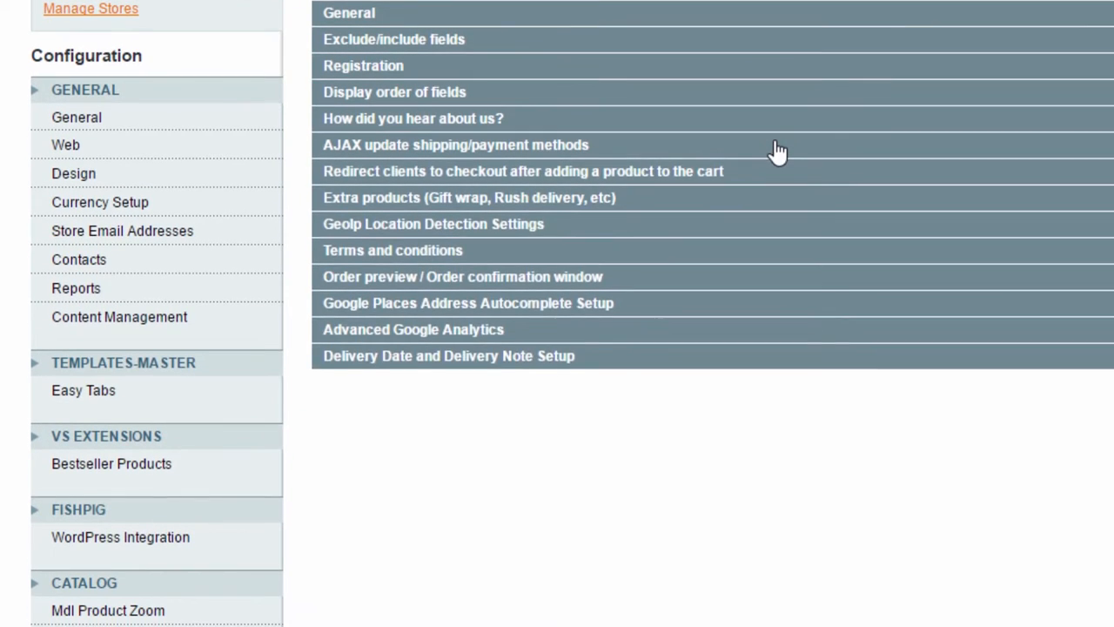
# - Review the AJAX shipping/payment update and redirect-to-checkout sections, closing each
pyautogui.click(456, 145)
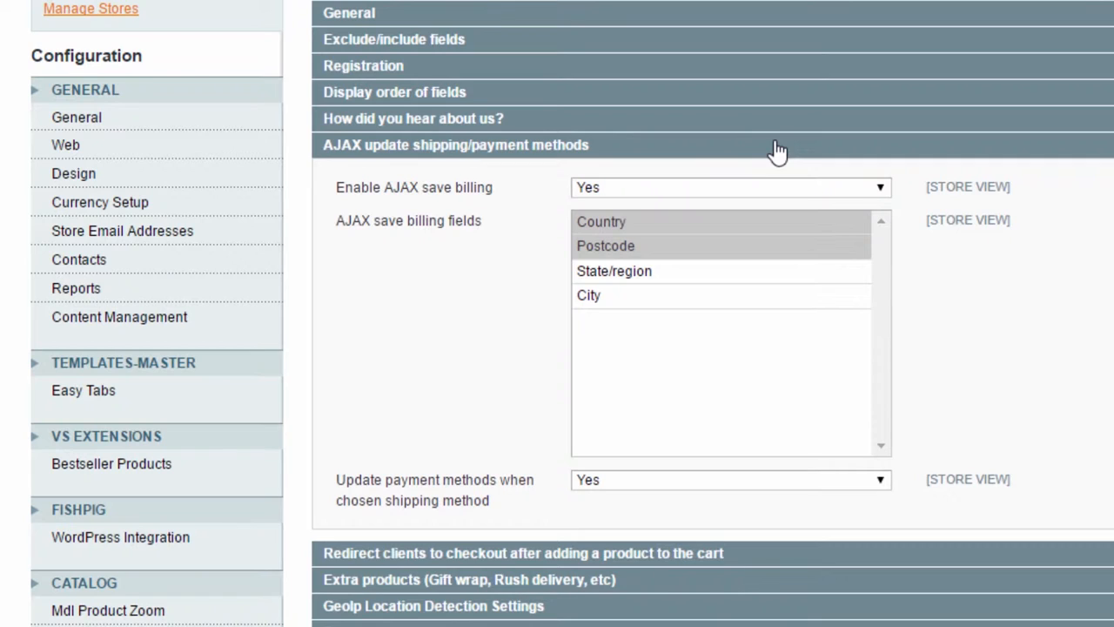
pyautogui.click(456, 144)
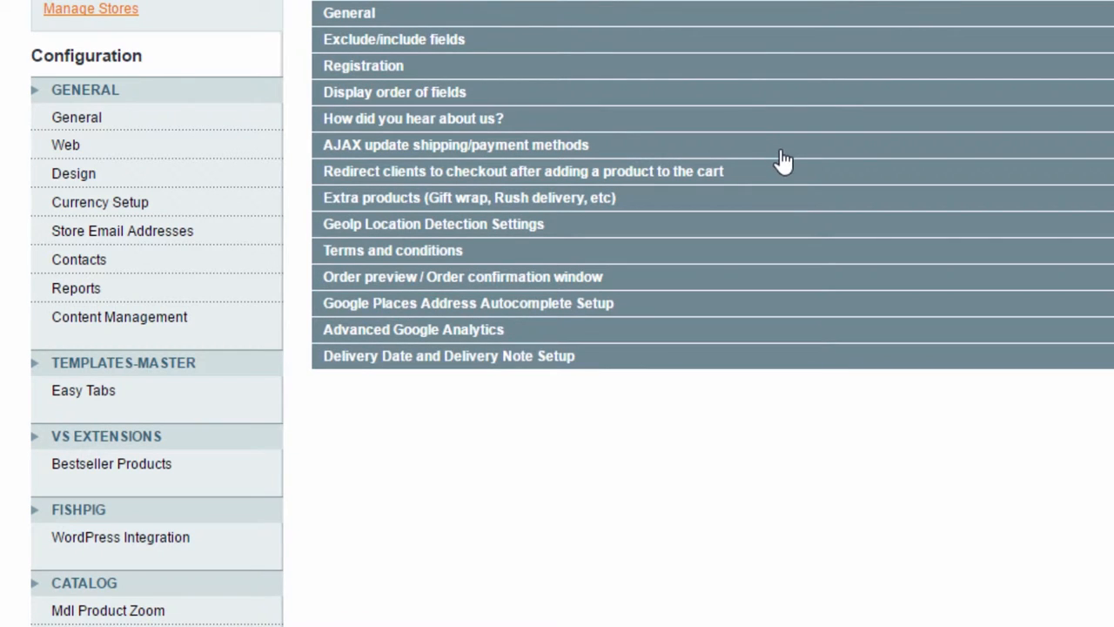
pyautogui.click(522, 170)
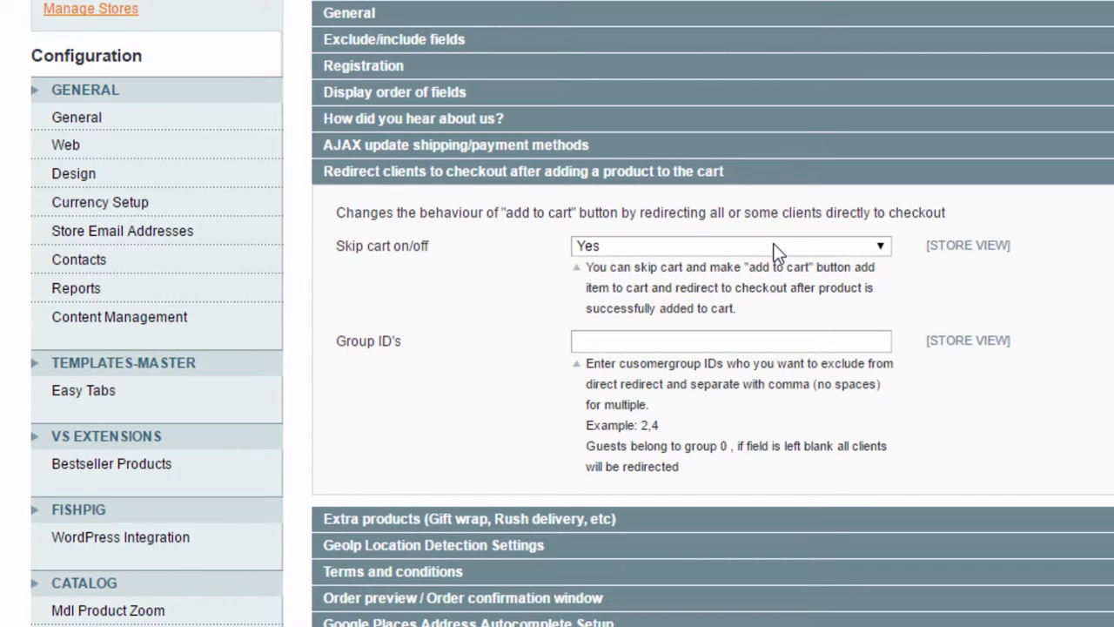
pyautogui.moveTo(797, 184)
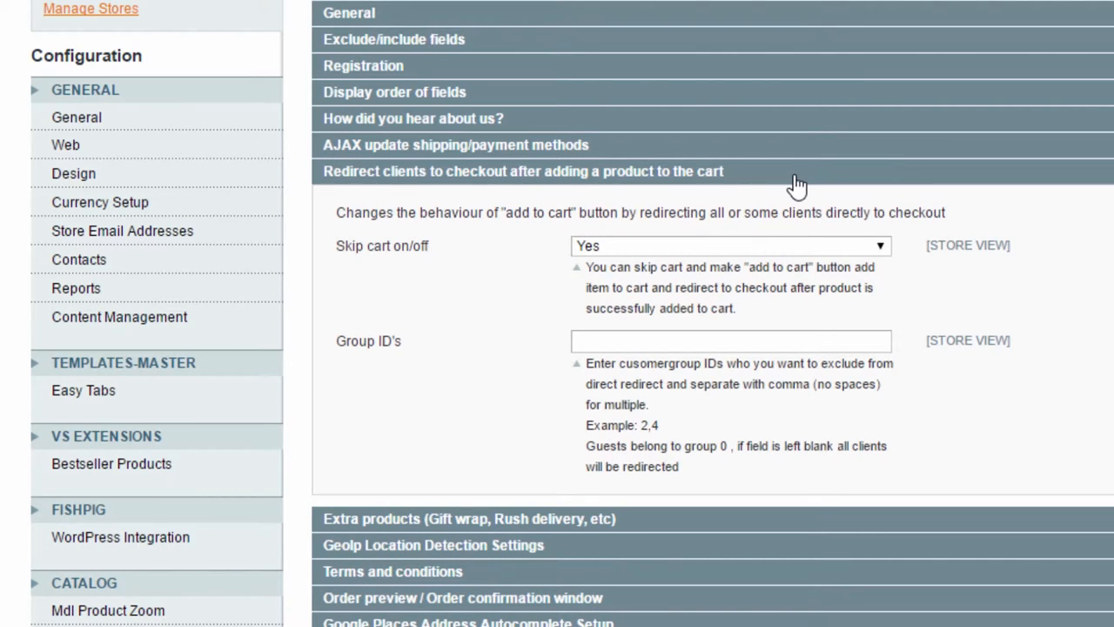
pyautogui.click(522, 170)
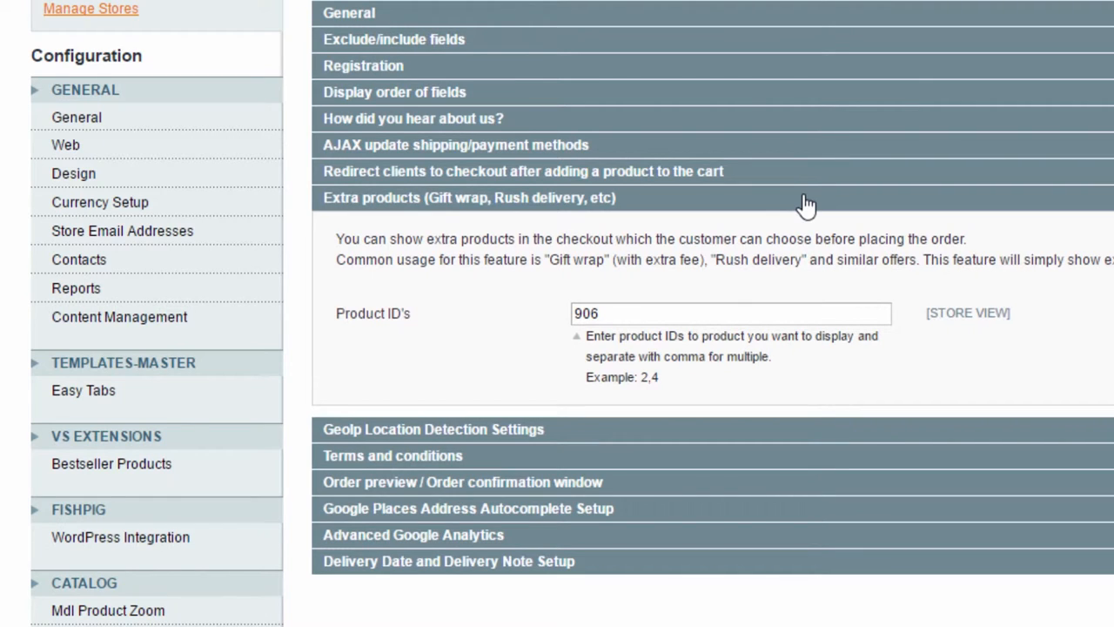
pyautogui.click(470, 199)
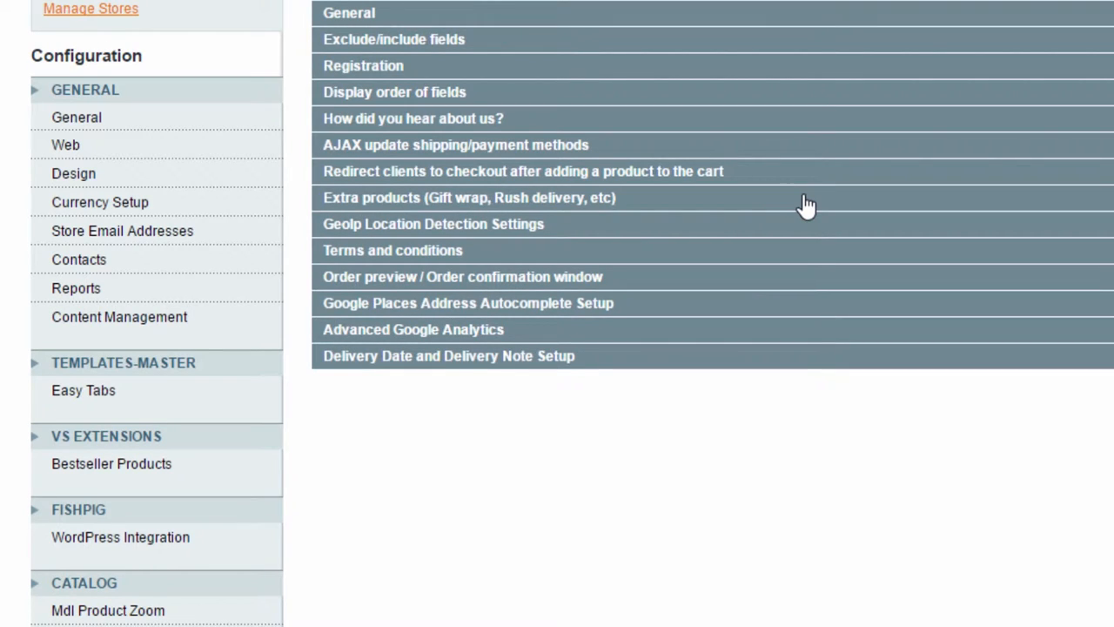
pyautogui.click(431, 223)
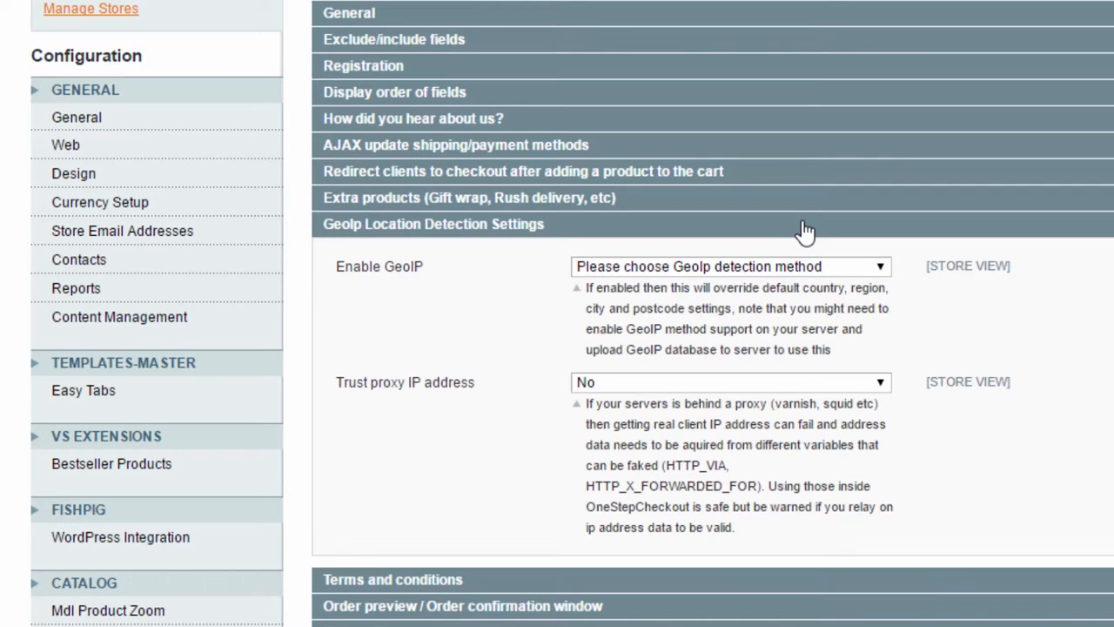
pyautogui.click(432, 223)
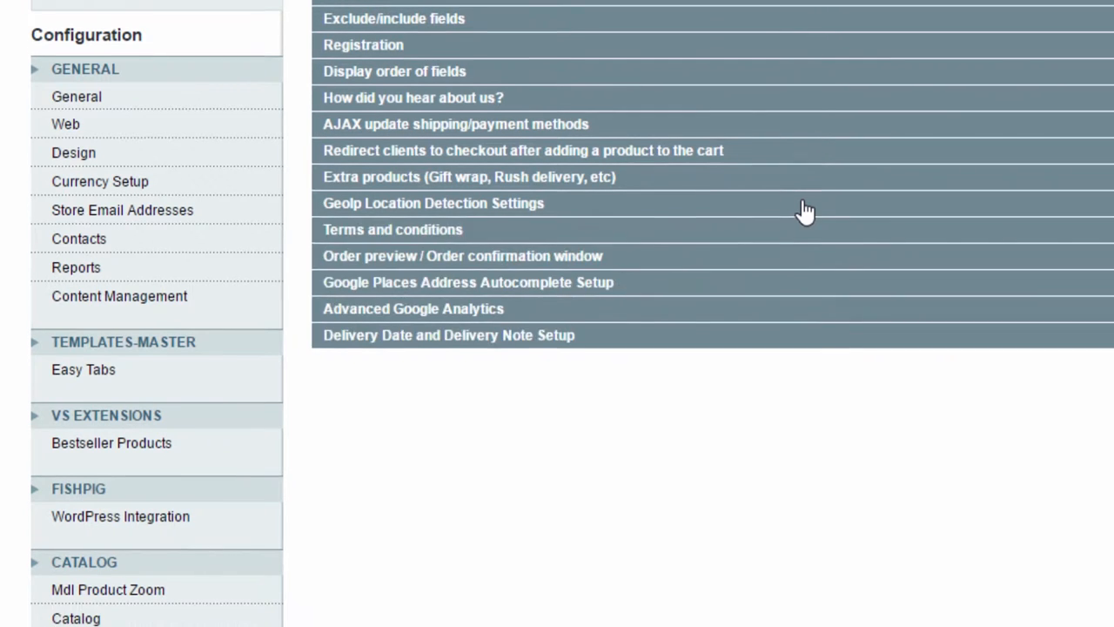
pyautogui.click(393, 230)
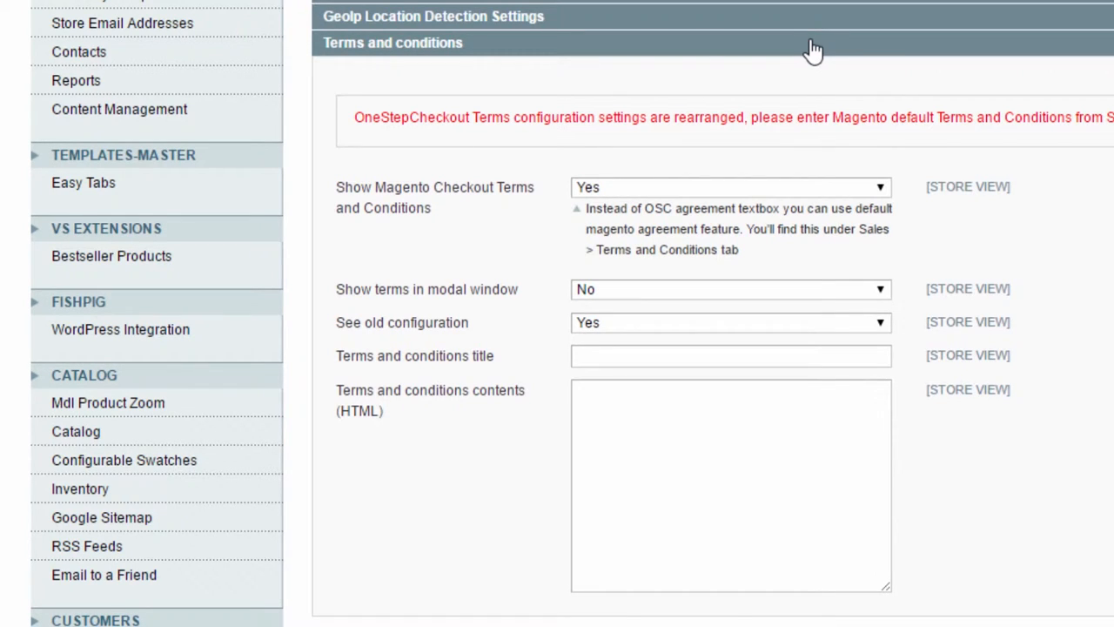
pyautogui.click(393, 42)
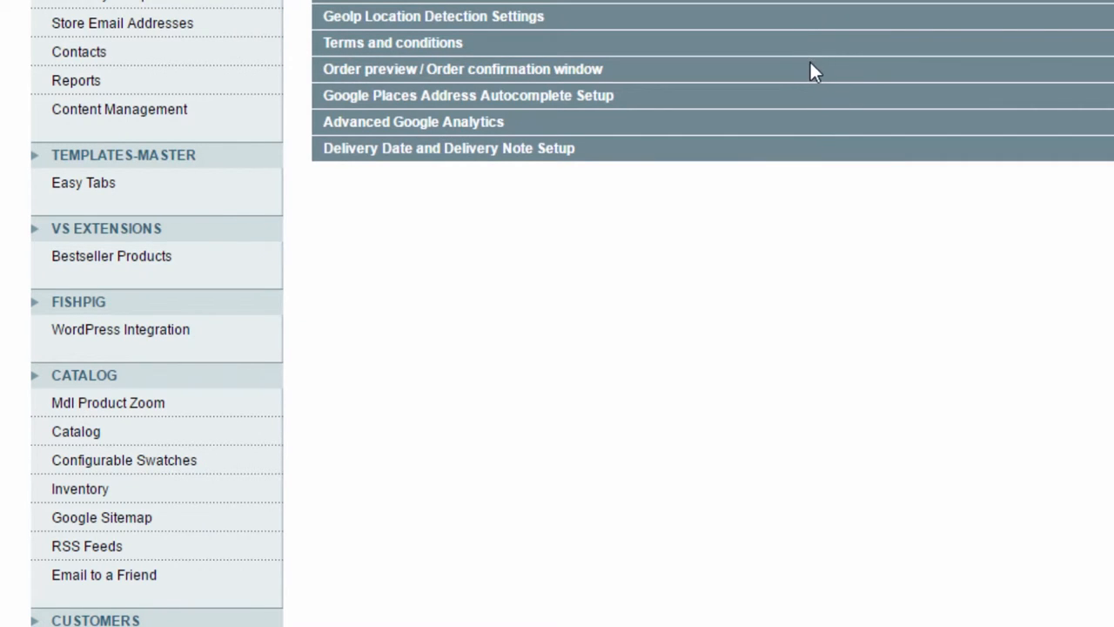
# - Review the order preview window section, then expand Google Places Address Autocomplete Setup
pyautogui.click(463, 70)
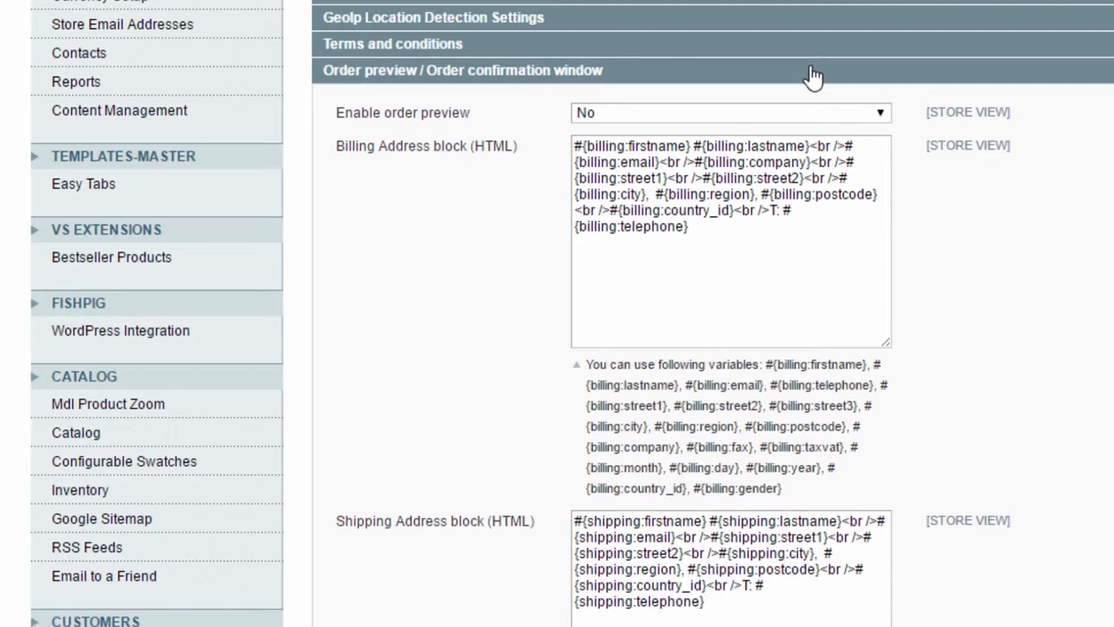
pyautogui.click(463, 69)
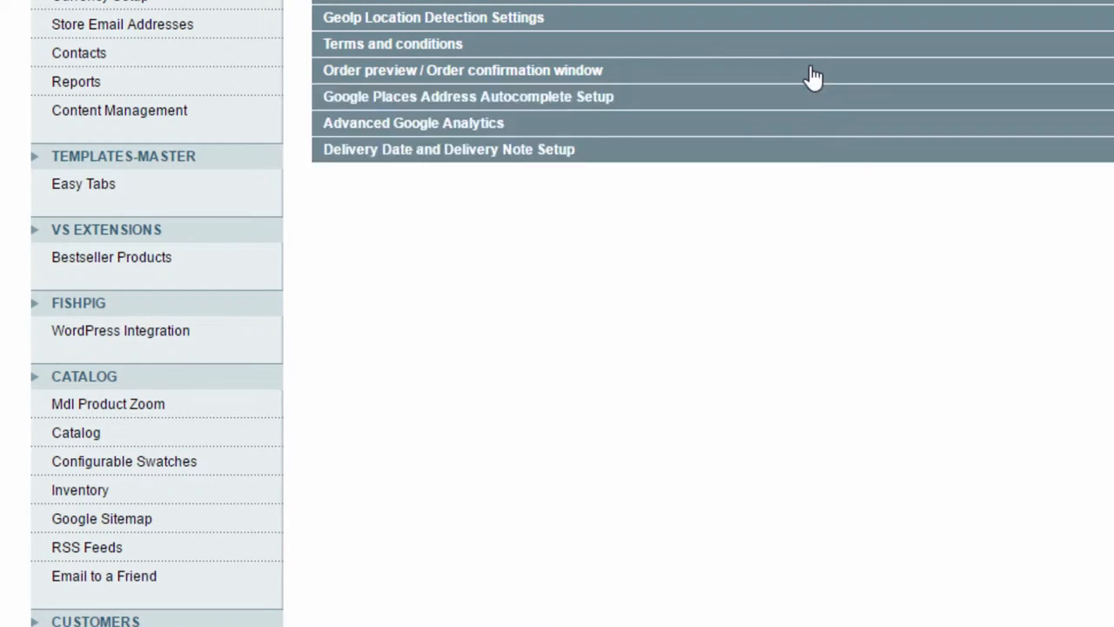
pyautogui.moveTo(810, 106)
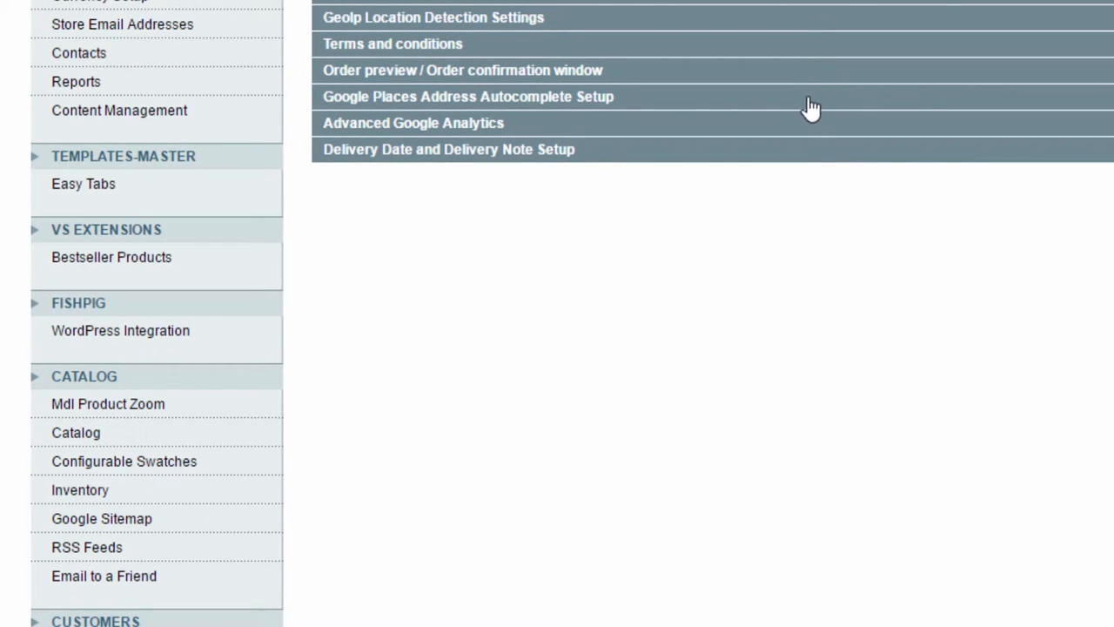
pyautogui.click(468, 97)
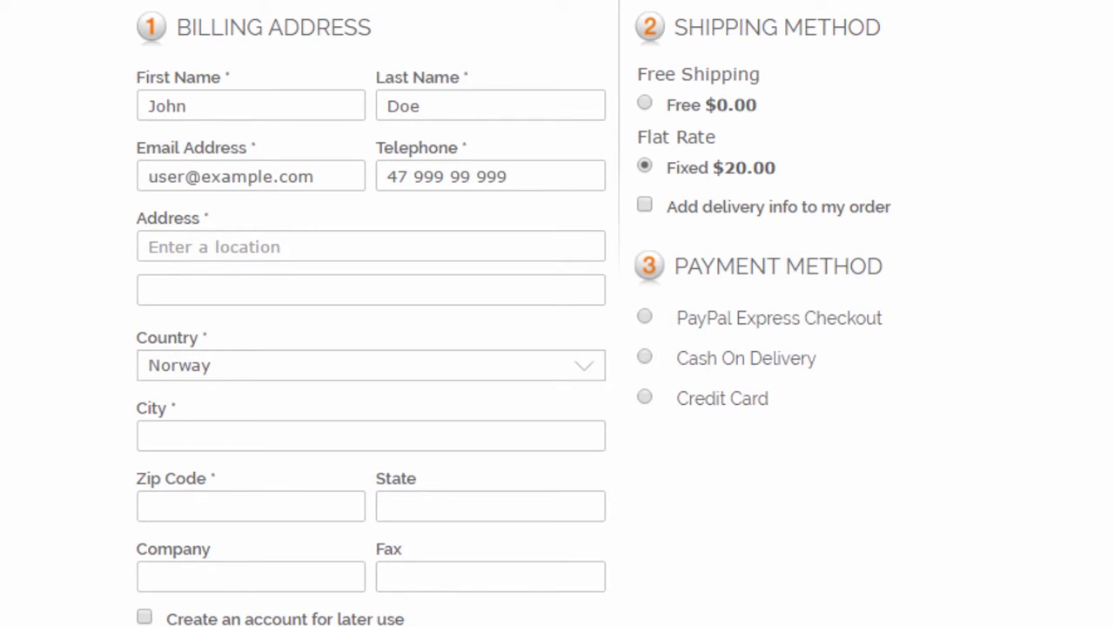
# - Enter 'Oscars g' in Address and pick the 'Oscars gate 27, Oslo, Norway' suggestion
pyautogui.write('o')
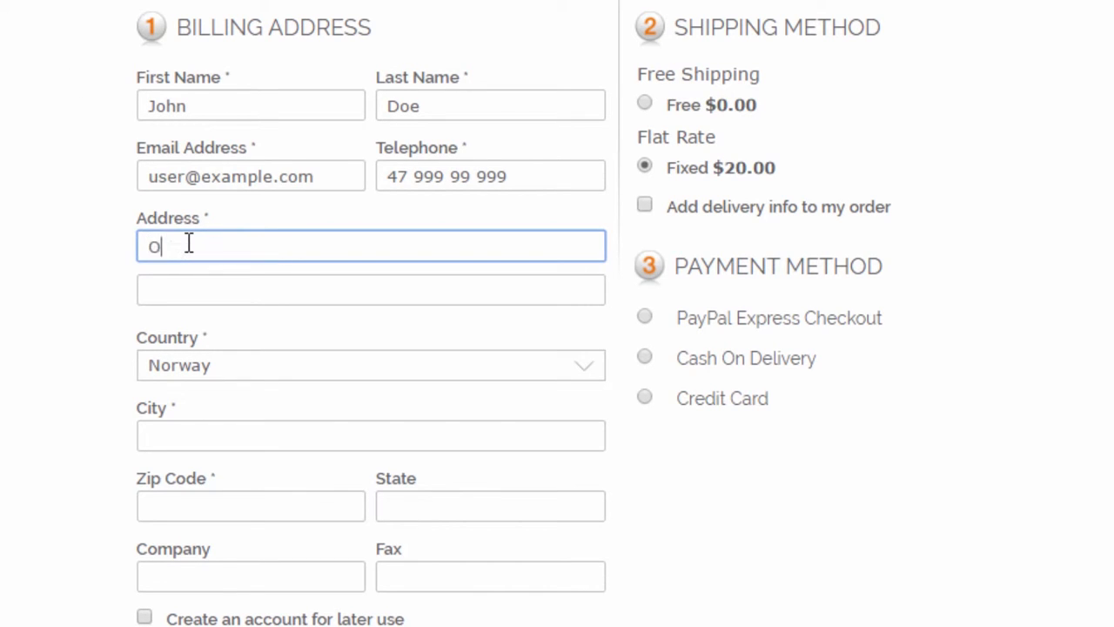
pyautogui.write('scars gate 27')
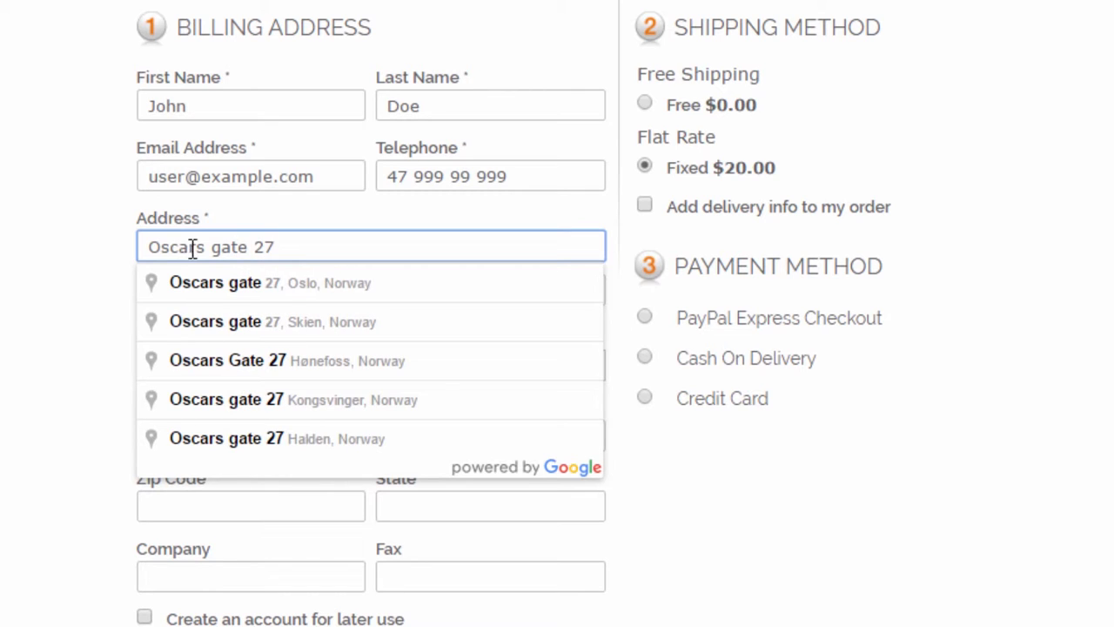
pyautogui.click(268, 282)
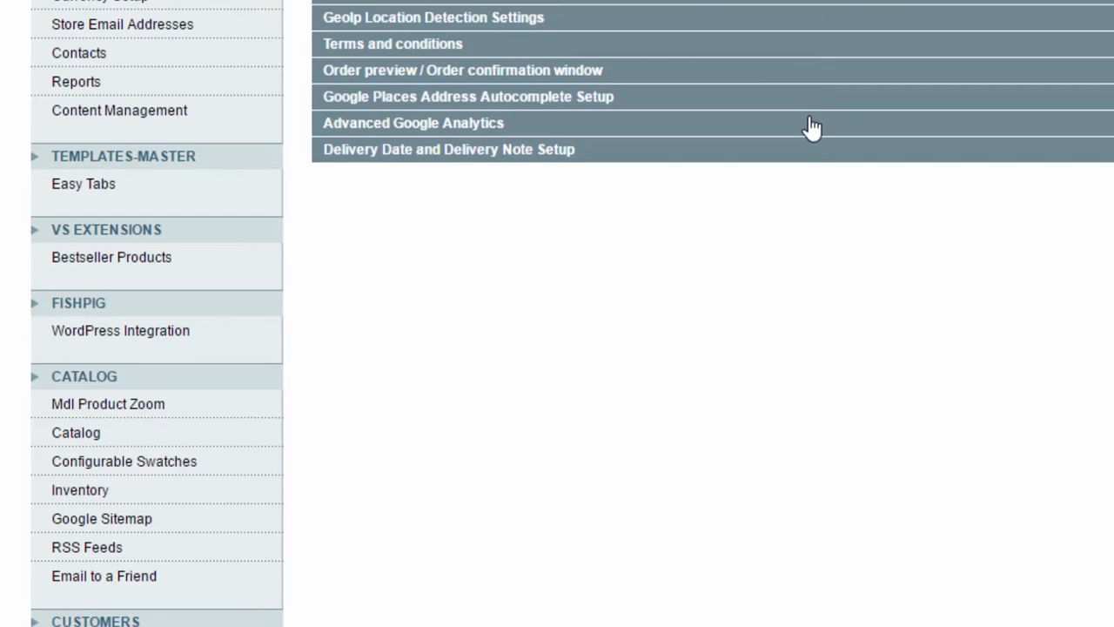
# - Set Advanced Google Analytics Enable to Yes and close the section
pyautogui.click(414, 122)
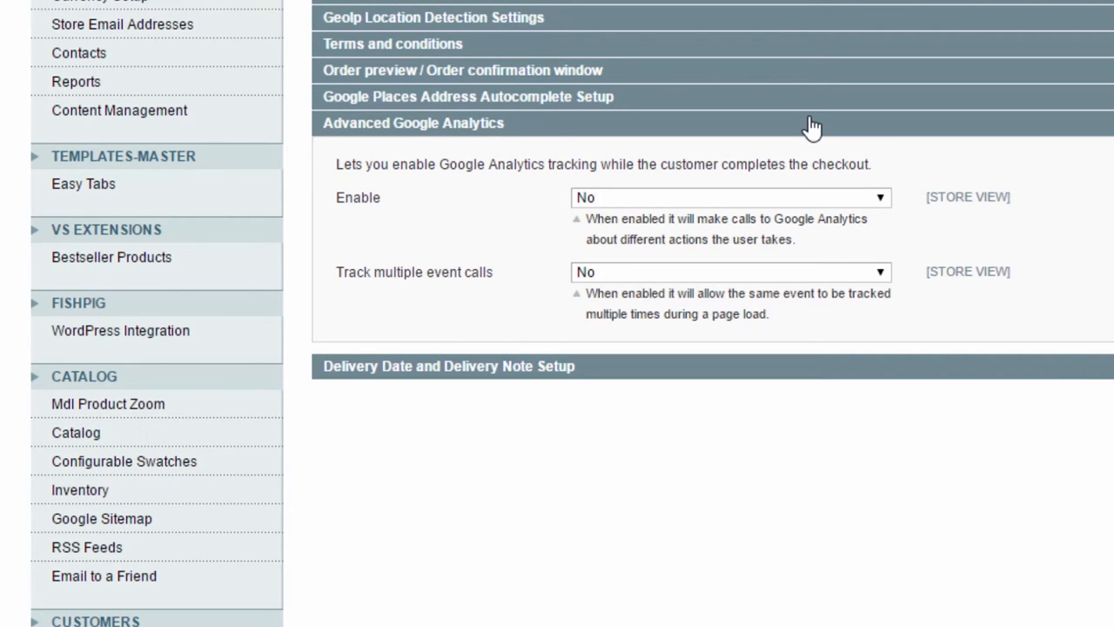
pyautogui.moveTo(808, 163)
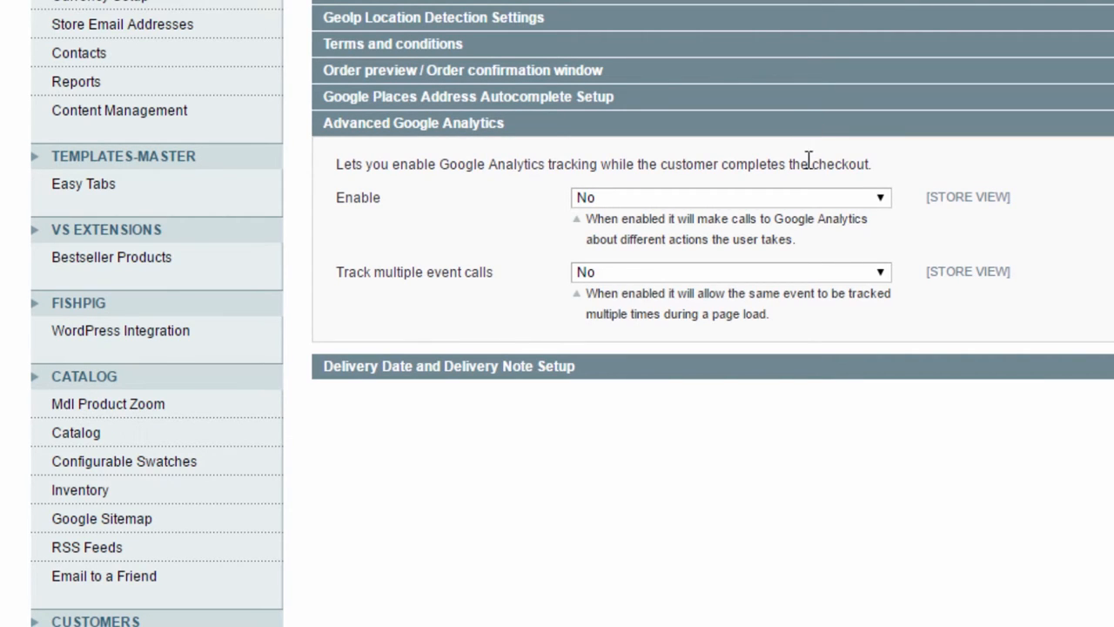
pyautogui.click(728, 197)
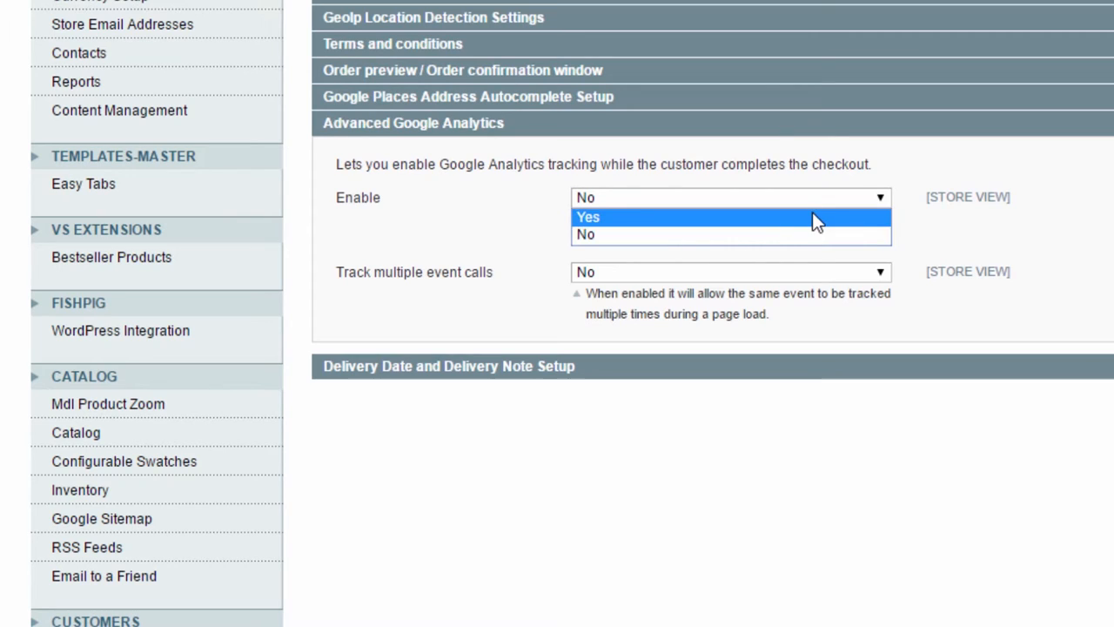
pyautogui.click(589, 215)
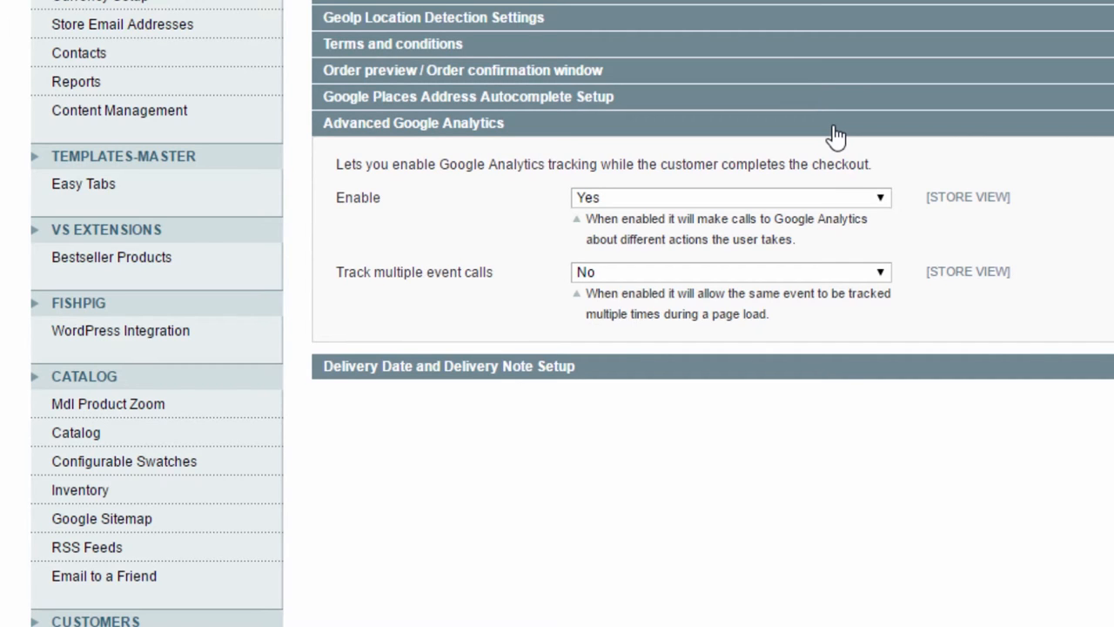
pyautogui.click(414, 122)
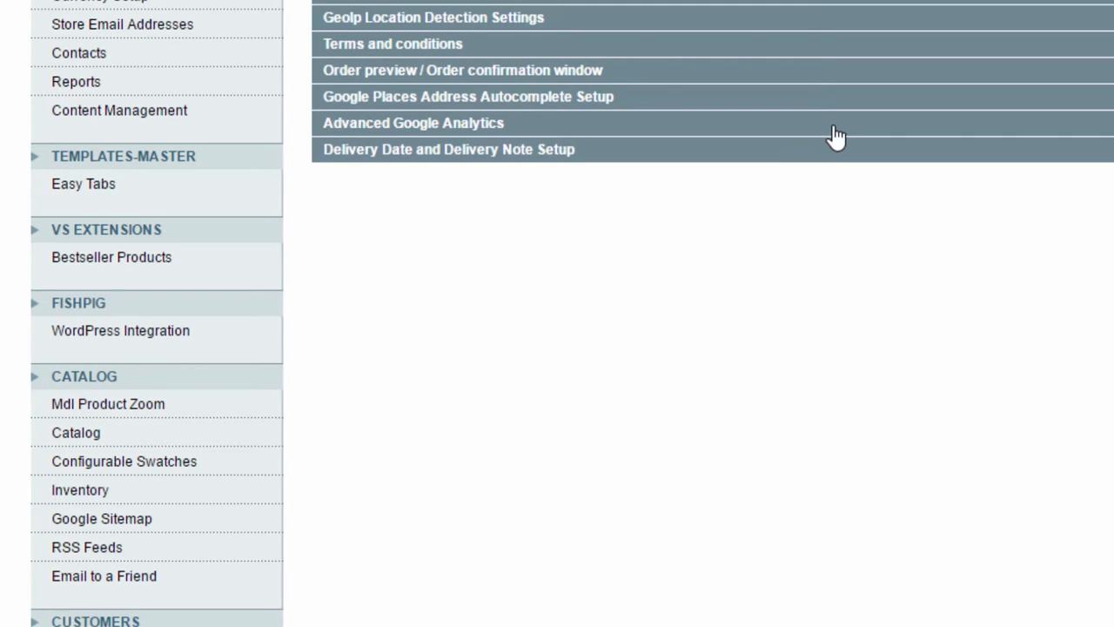
# - Expand the Delivery Date and Delivery Note Setup section to view its options
pyautogui.click(449, 150)
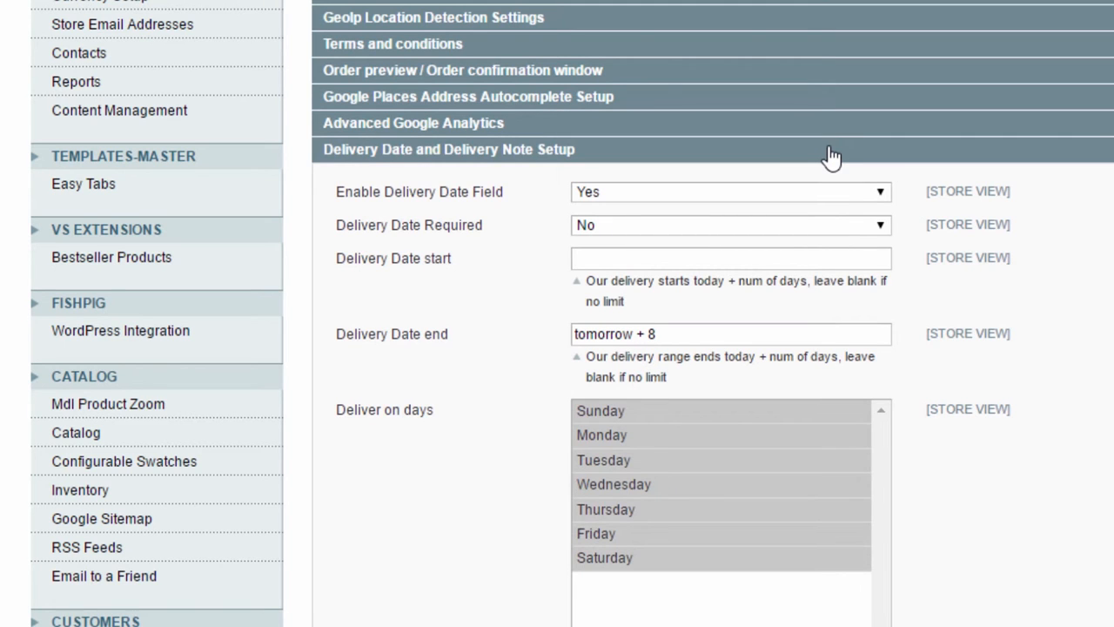
pyautogui.scroll(-3)
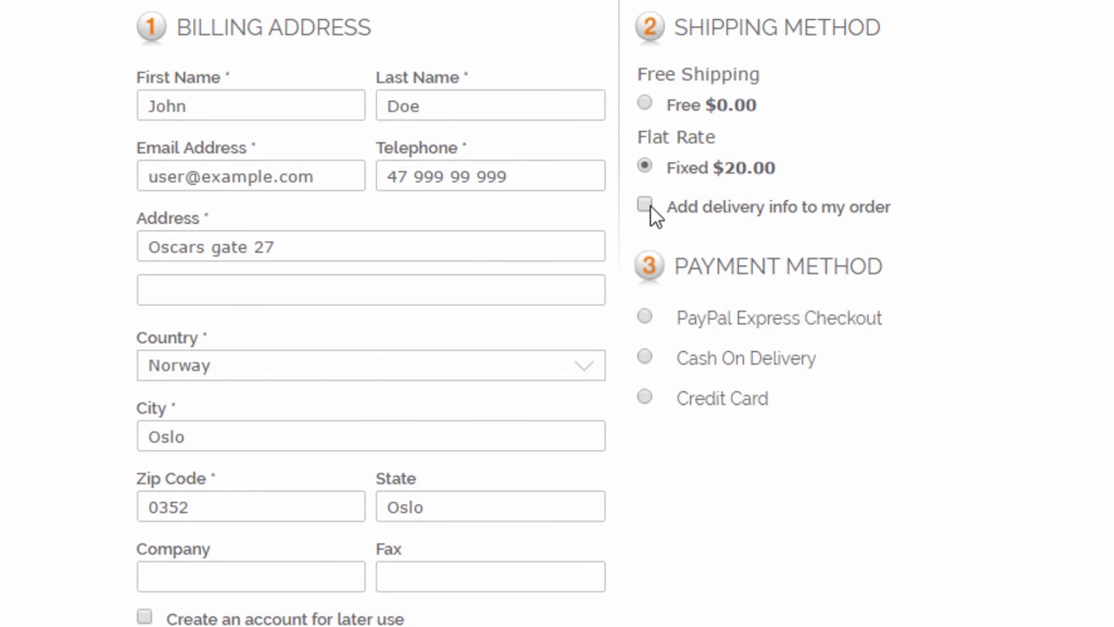
# - Enable delivery info with date 17/05/2016, slot 15-18 and note 'Doorbell is broken, knock on the door :)'
pyautogui.click(645, 205)
pyautogui.write('Doorbell is broken, knock on the')
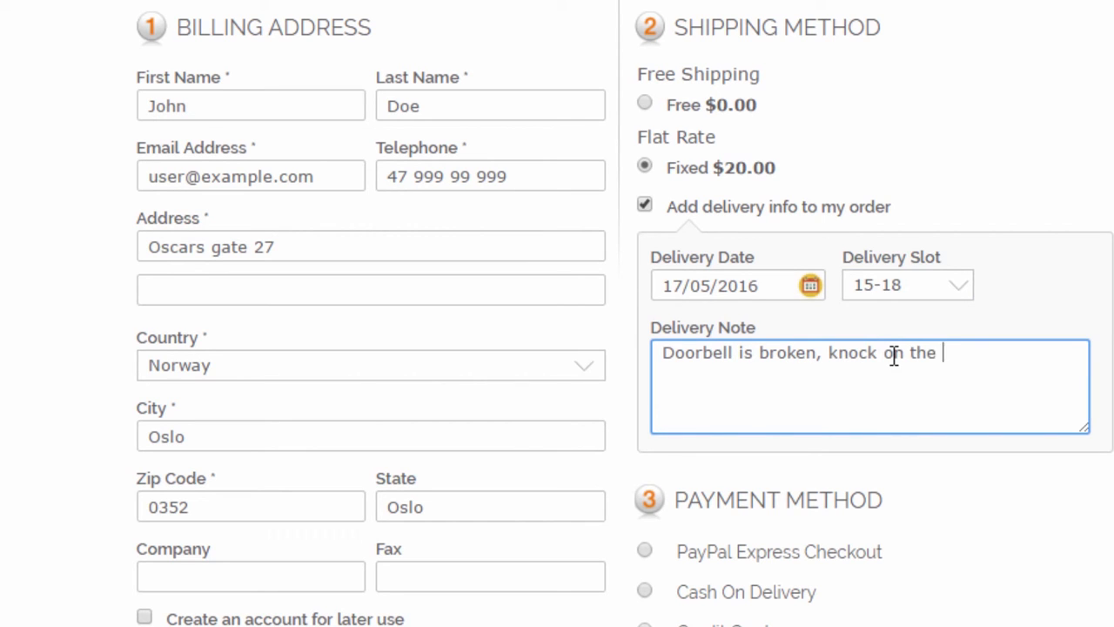
pyautogui.write('door :)')
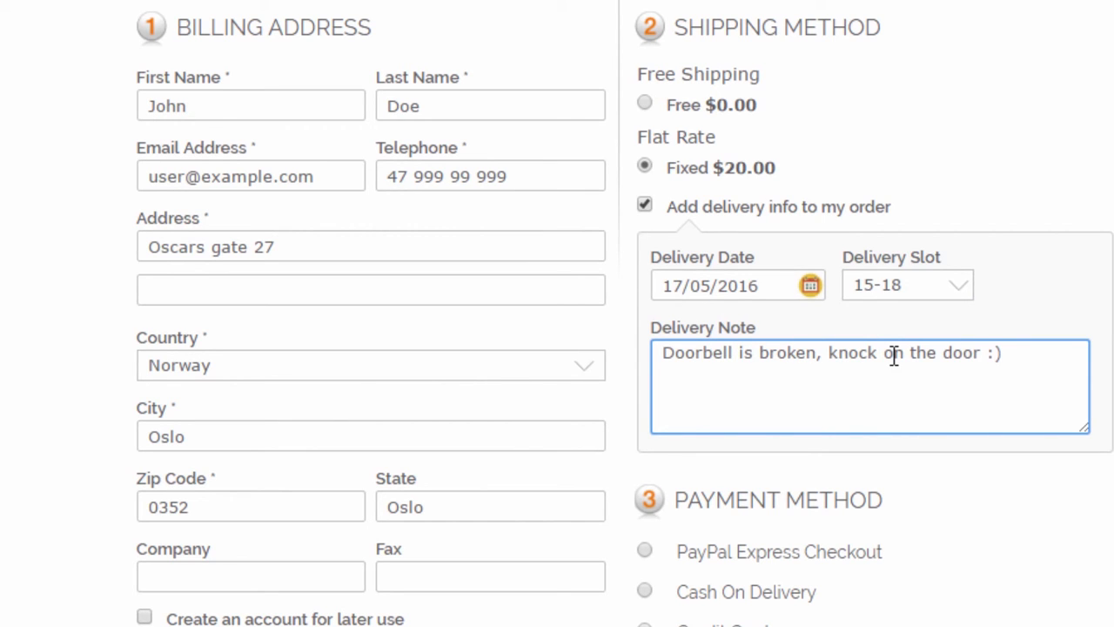